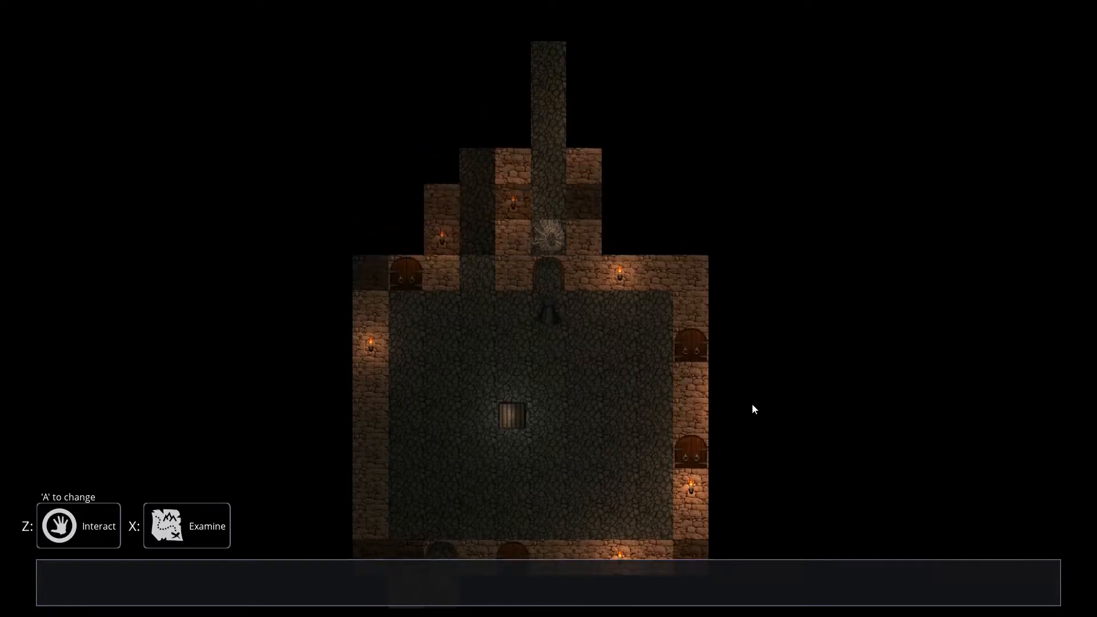
Raise the Wait dialog's hours slider from 1 to 10 so the character waits 10 hours.
{"action": "key", "text": "z"}
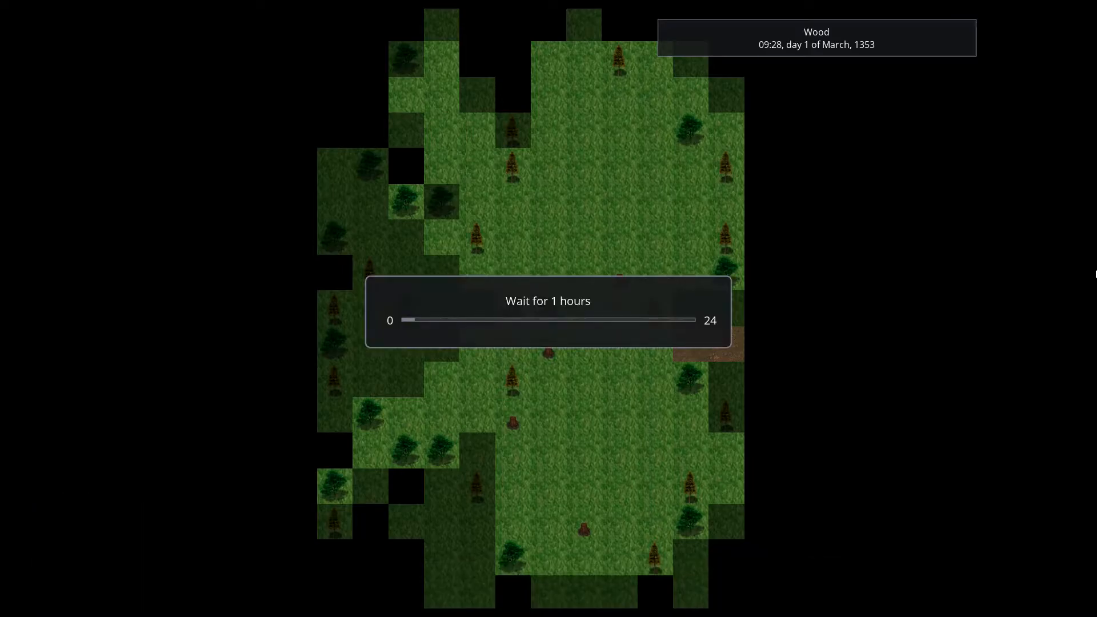
{"action": "left_click_drag", "start_coordinate": [412, 320], "coordinate": [526, 320]}
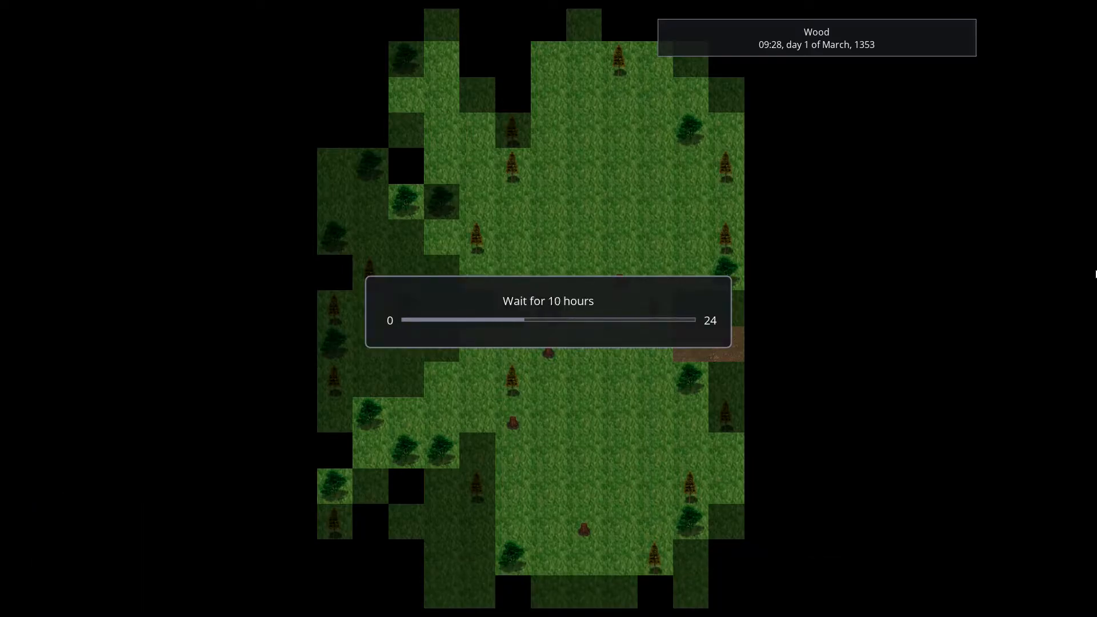
{"action": "left_click_drag", "start_coordinate": [521, 320], "coordinate": [547, 320]}
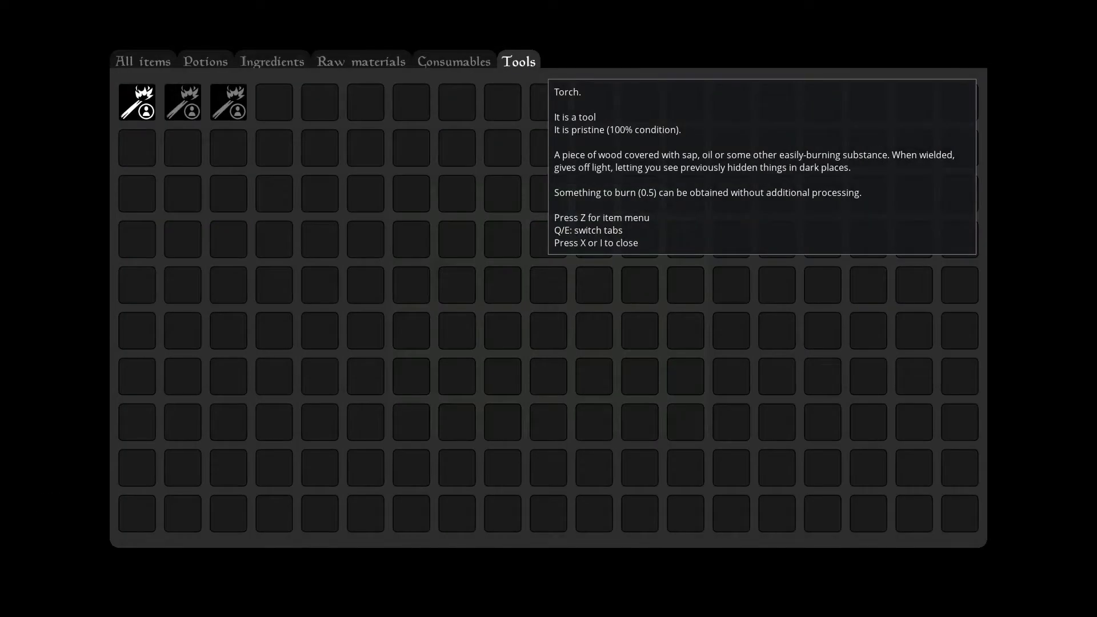
Explore the night ruins with the torch, then inspect its 84% condition in the inventory.
{"action": "left_click", "coordinate": [137, 101]}
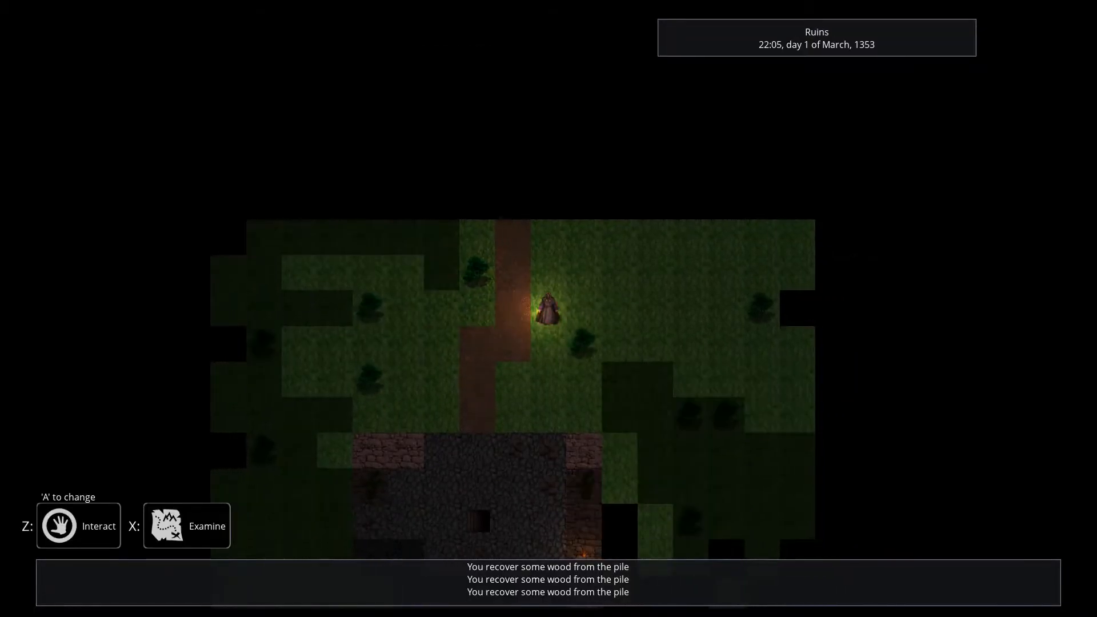
{"action": "key", "text": "i"}
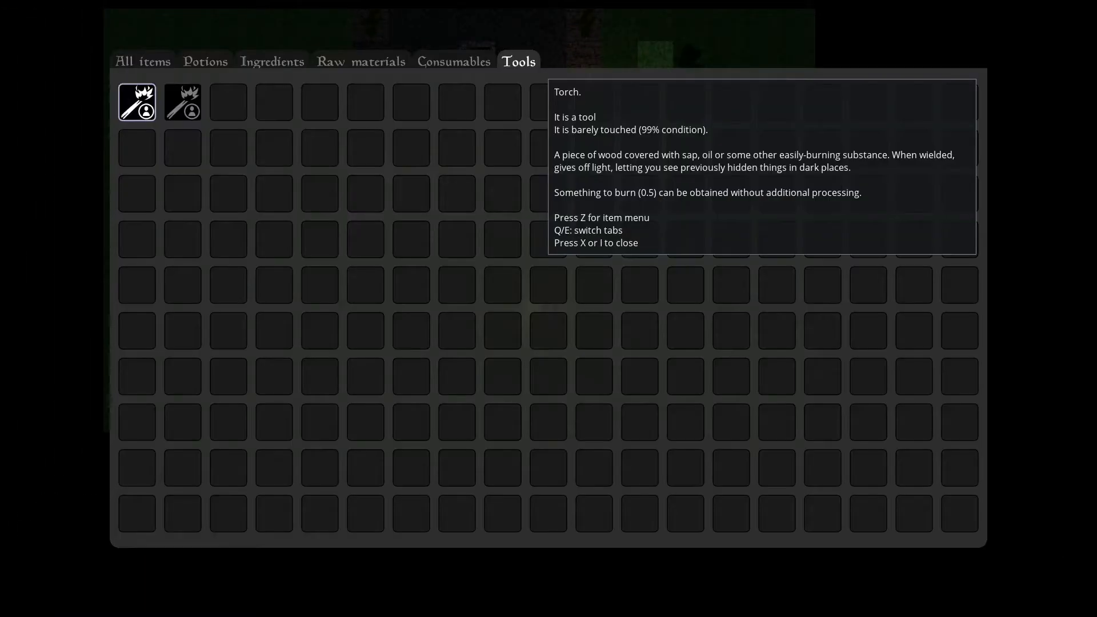
{"action": "left_click", "coordinate": [362, 62]}
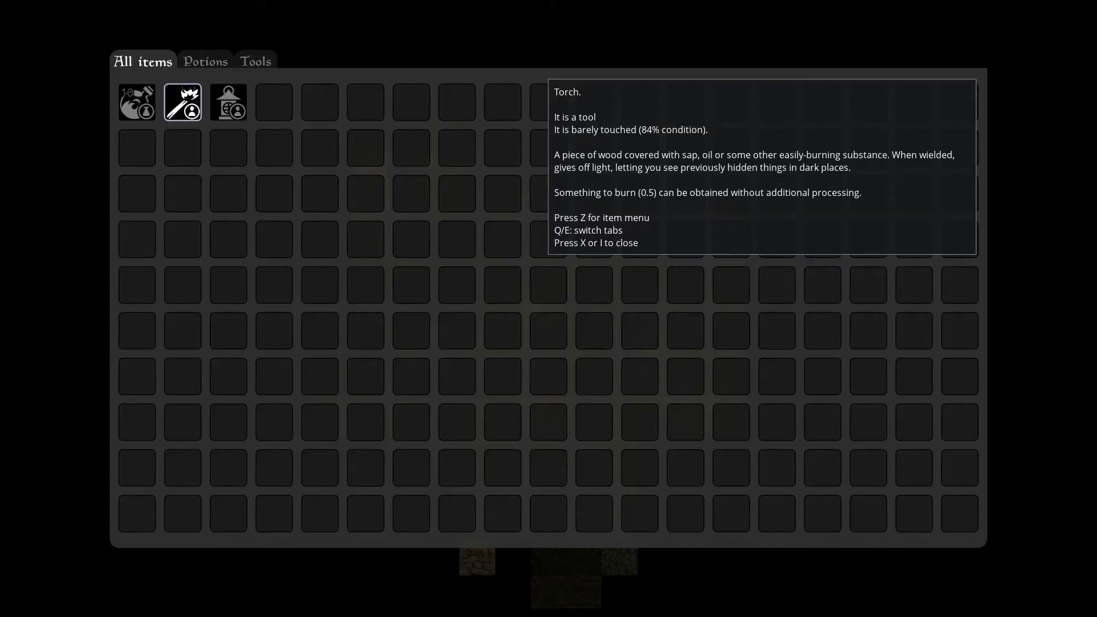
Return to the map, enter the catacombs and check the Something luminescent ingredient.
{"action": "key", "text": "x"}
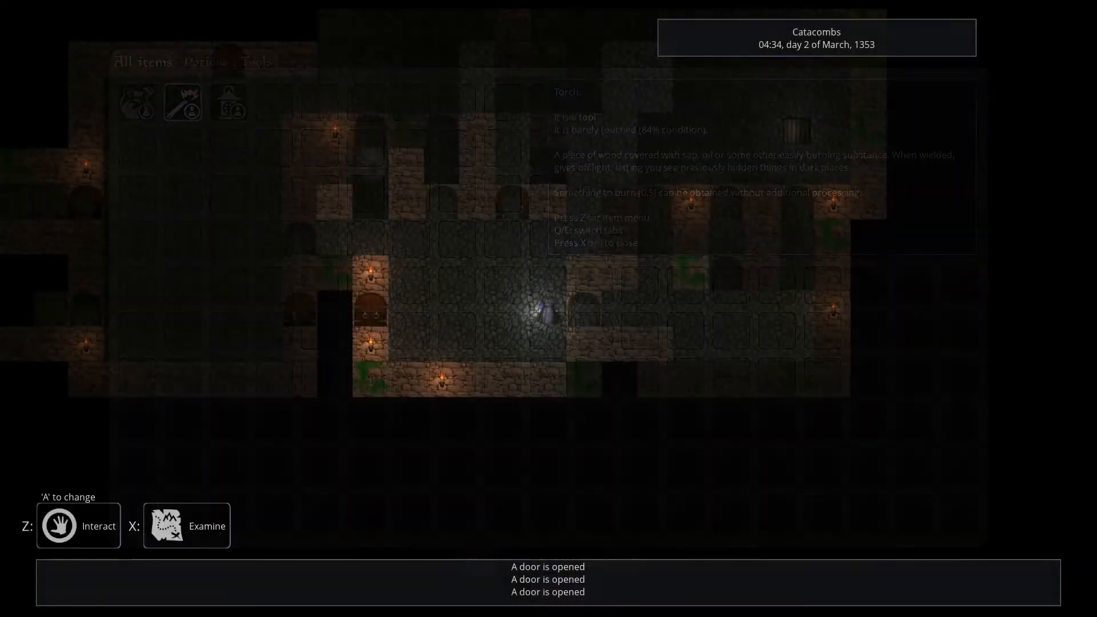
{"action": "left_click", "coordinate": [272, 60]}
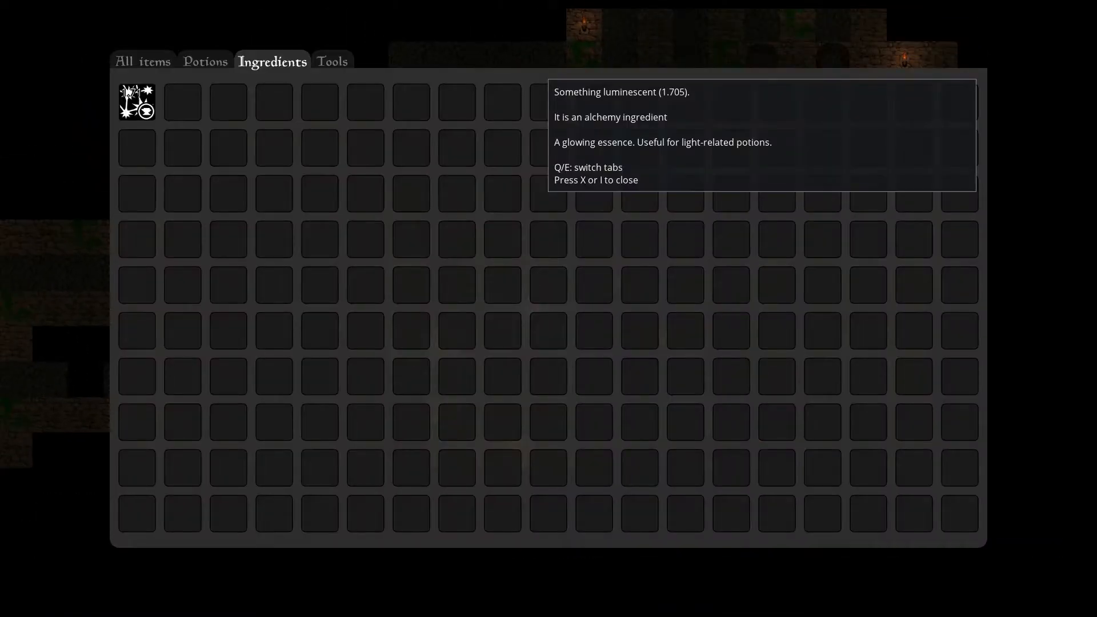
{"action": "key", "text": "x"}
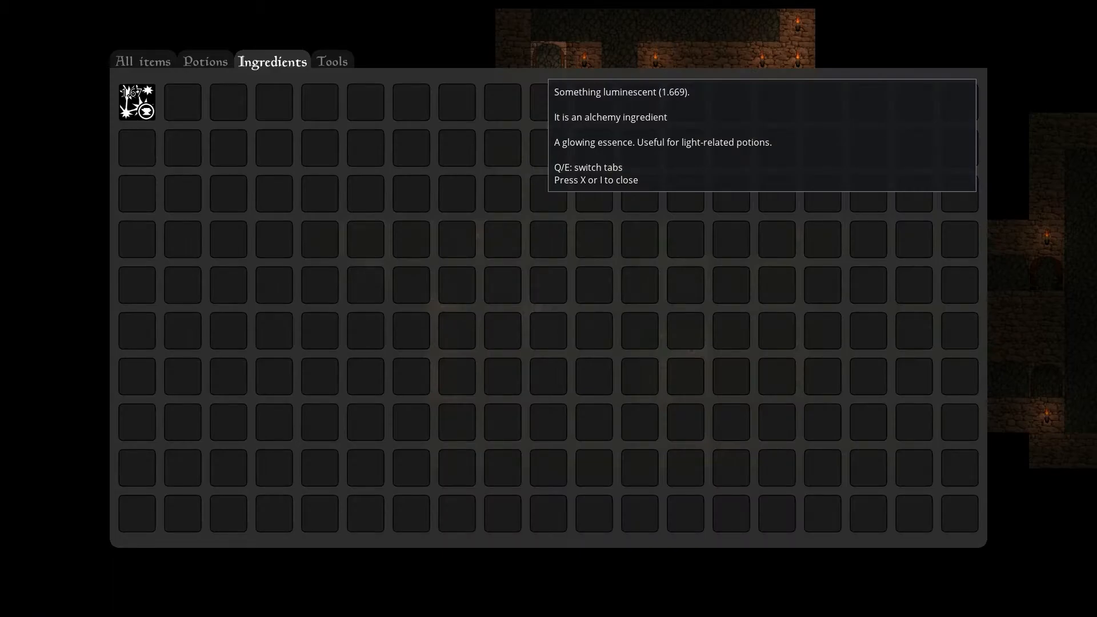
{"action": "key", "text": "x"}
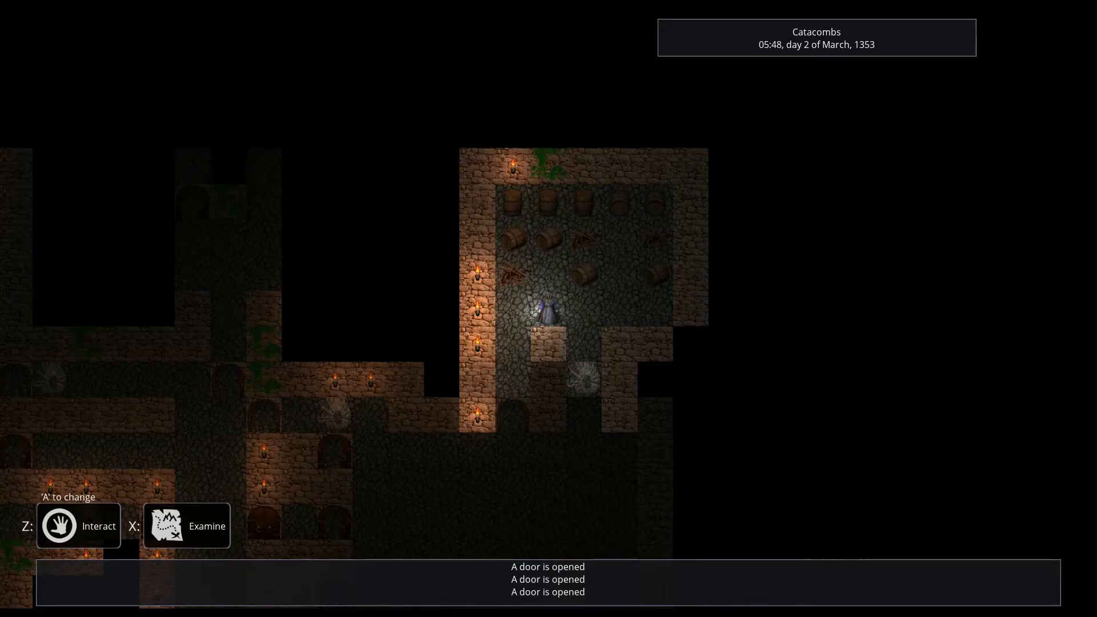
Aim and throw the Fireball potion at the barrels in the barrel room.
{"action": "key", "text": "x"}
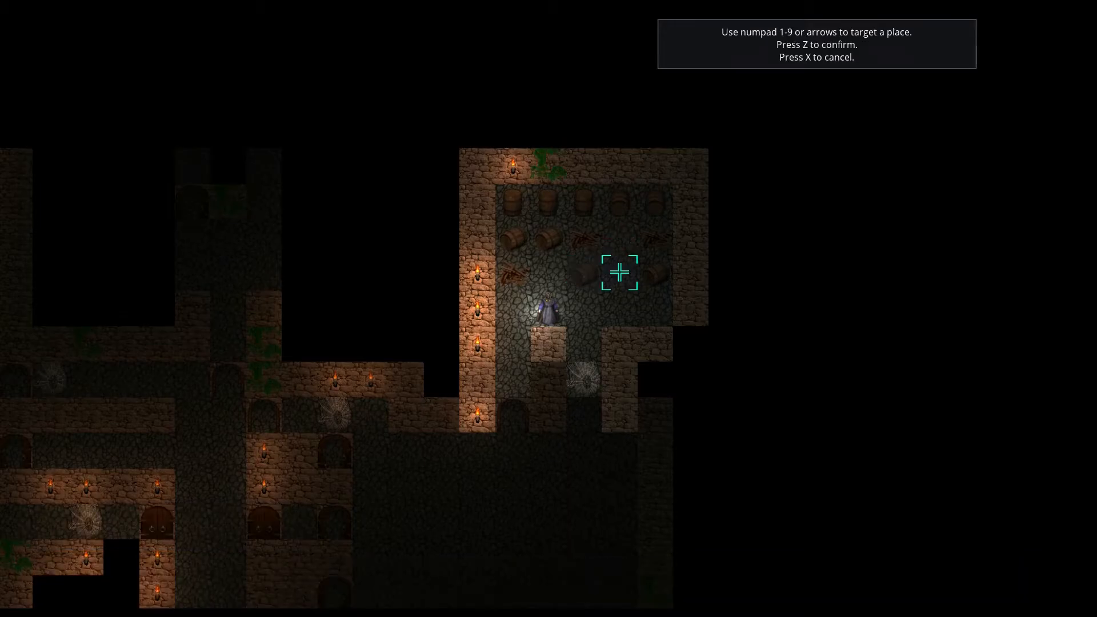
{"action": "key", "text": "z"}
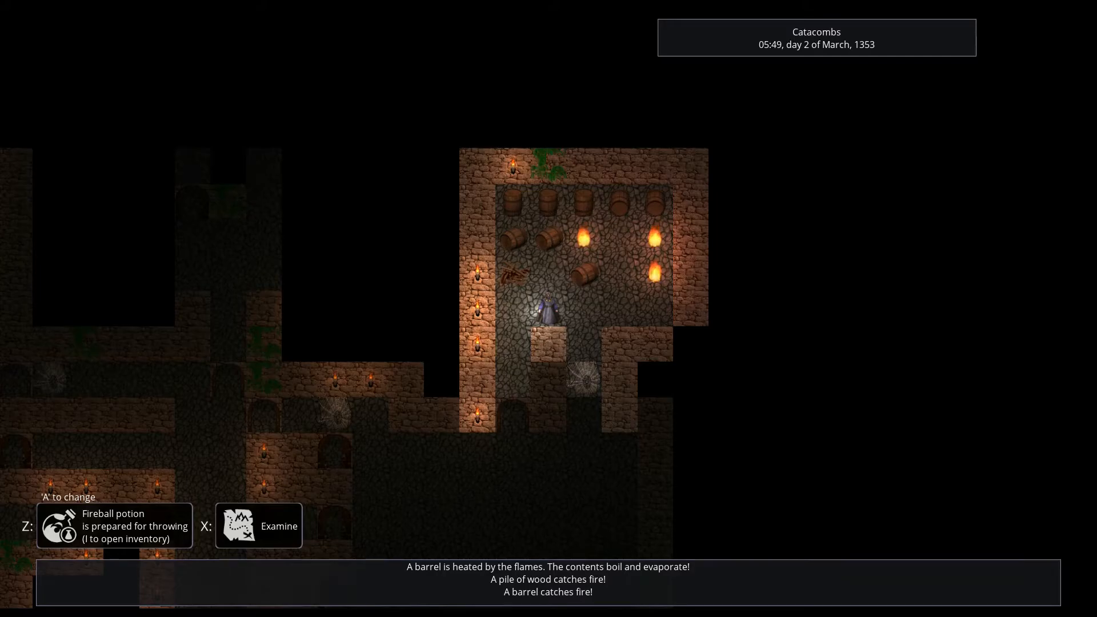